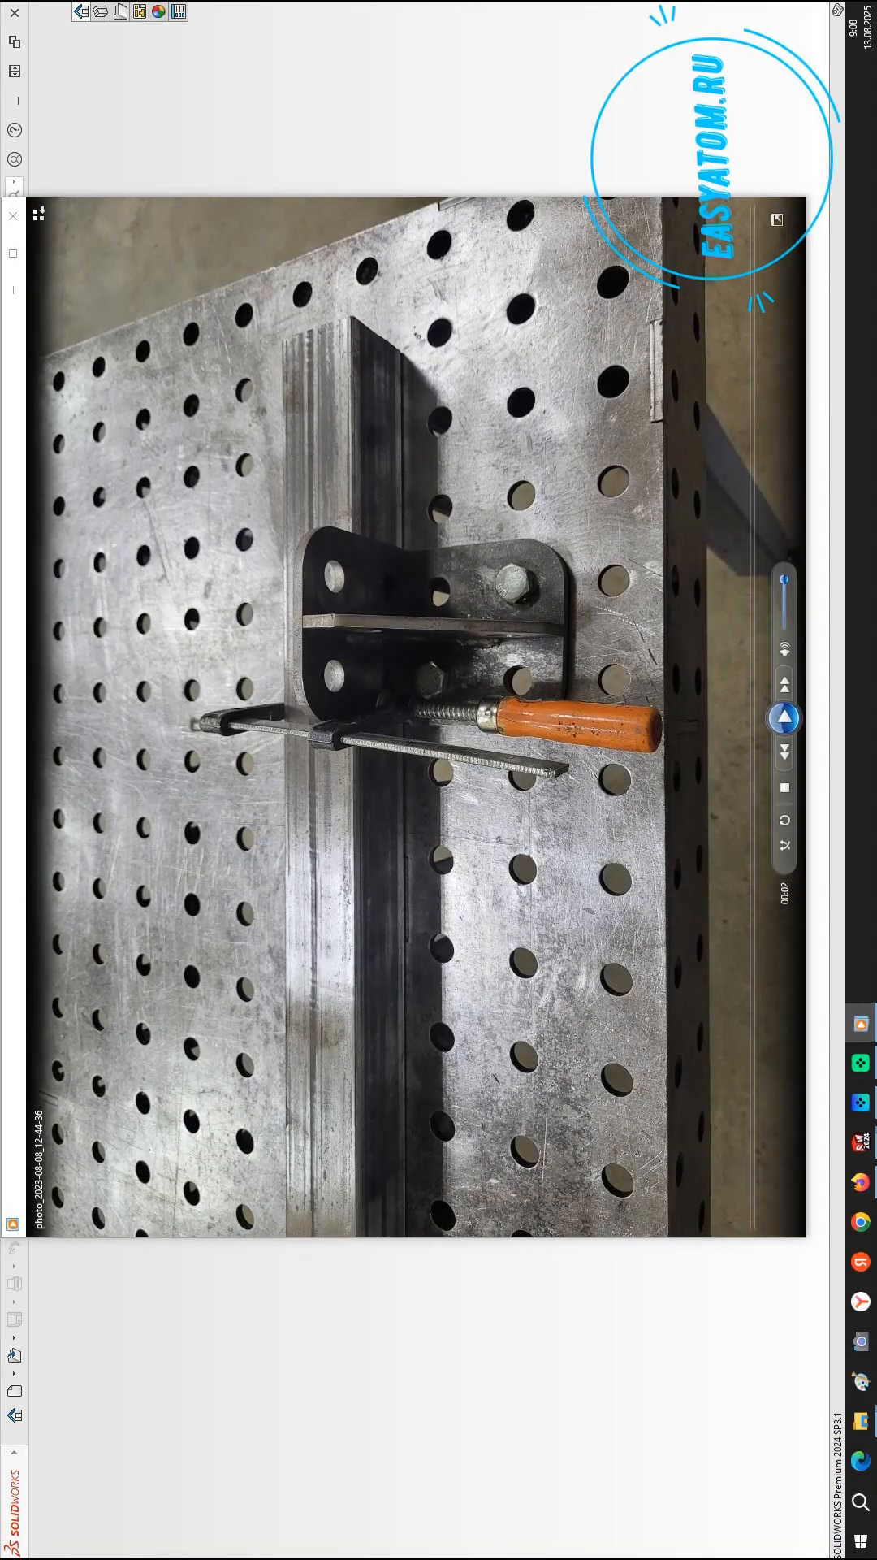
# - Step through the reference photos of the clamped welded bracket
pyautogui.click(783, 716)
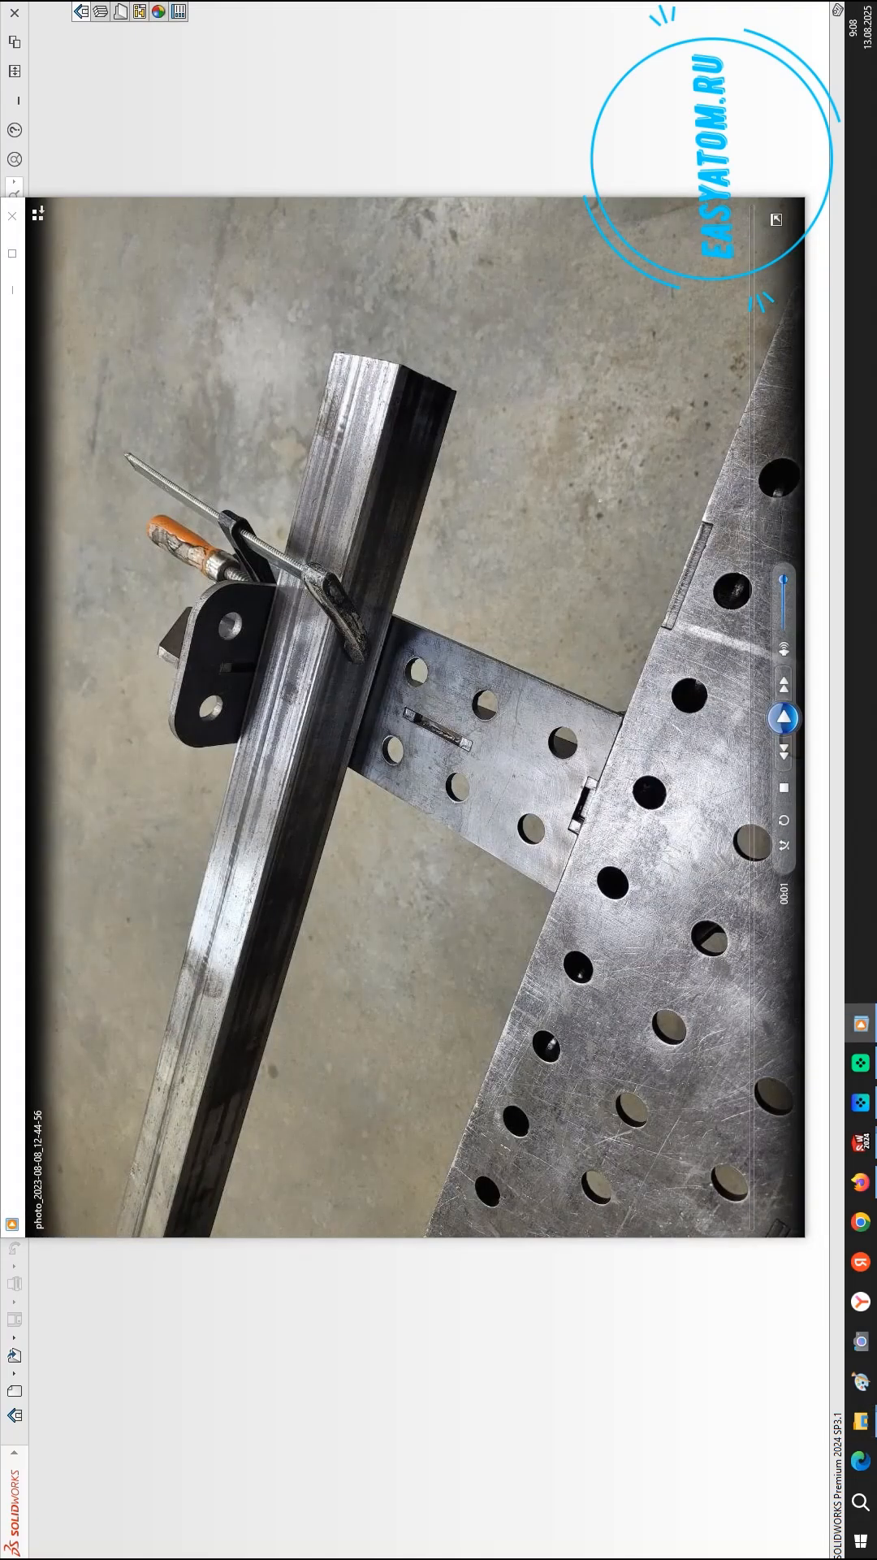
pyautogui.click(13, 216)
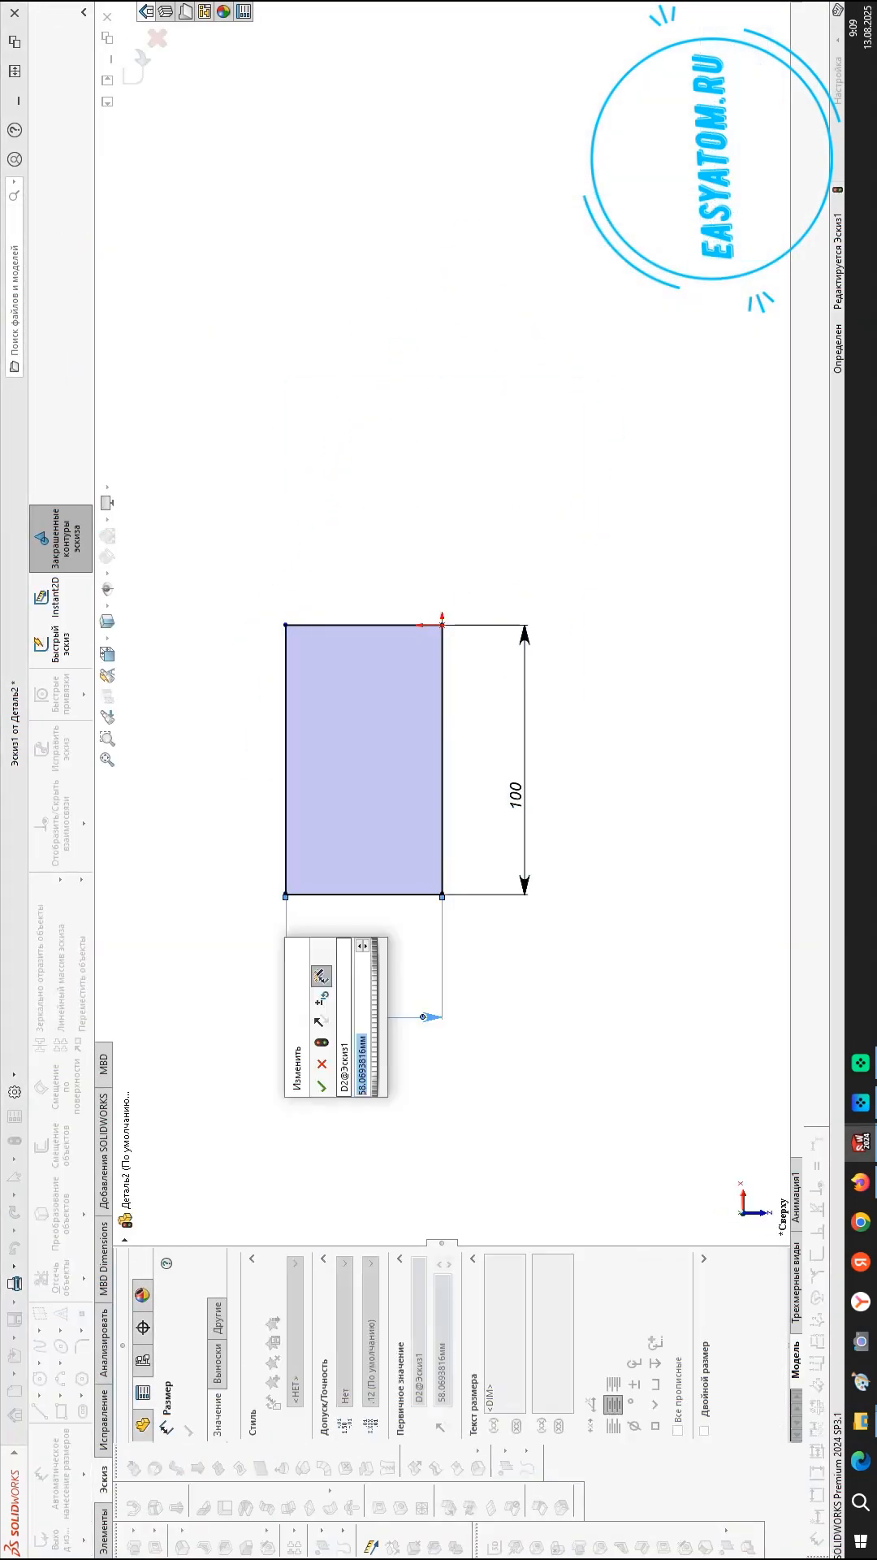
# - Extrude the 100 mm rectangle, fillet corners, cut four bolt holes and preview the mirror across Plane1
pyautogui.click(322, 1087)
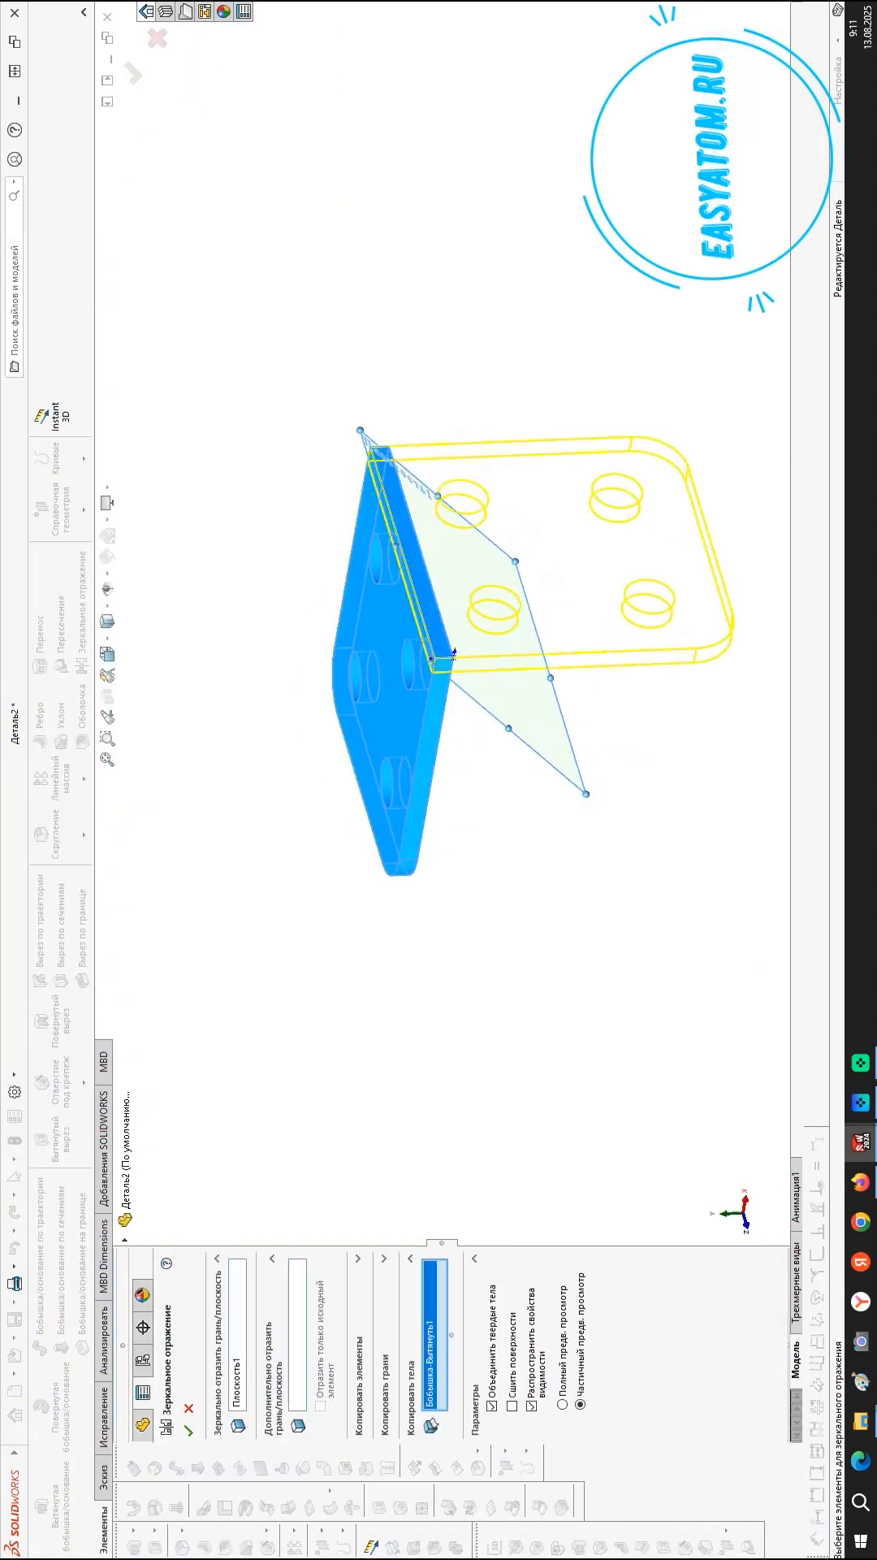
# - Confirm the mirrored leg, add two extruded cuts and Plane2, and dimension the gusset sketch at 15 mm
pyautogui.click(170, 1442)
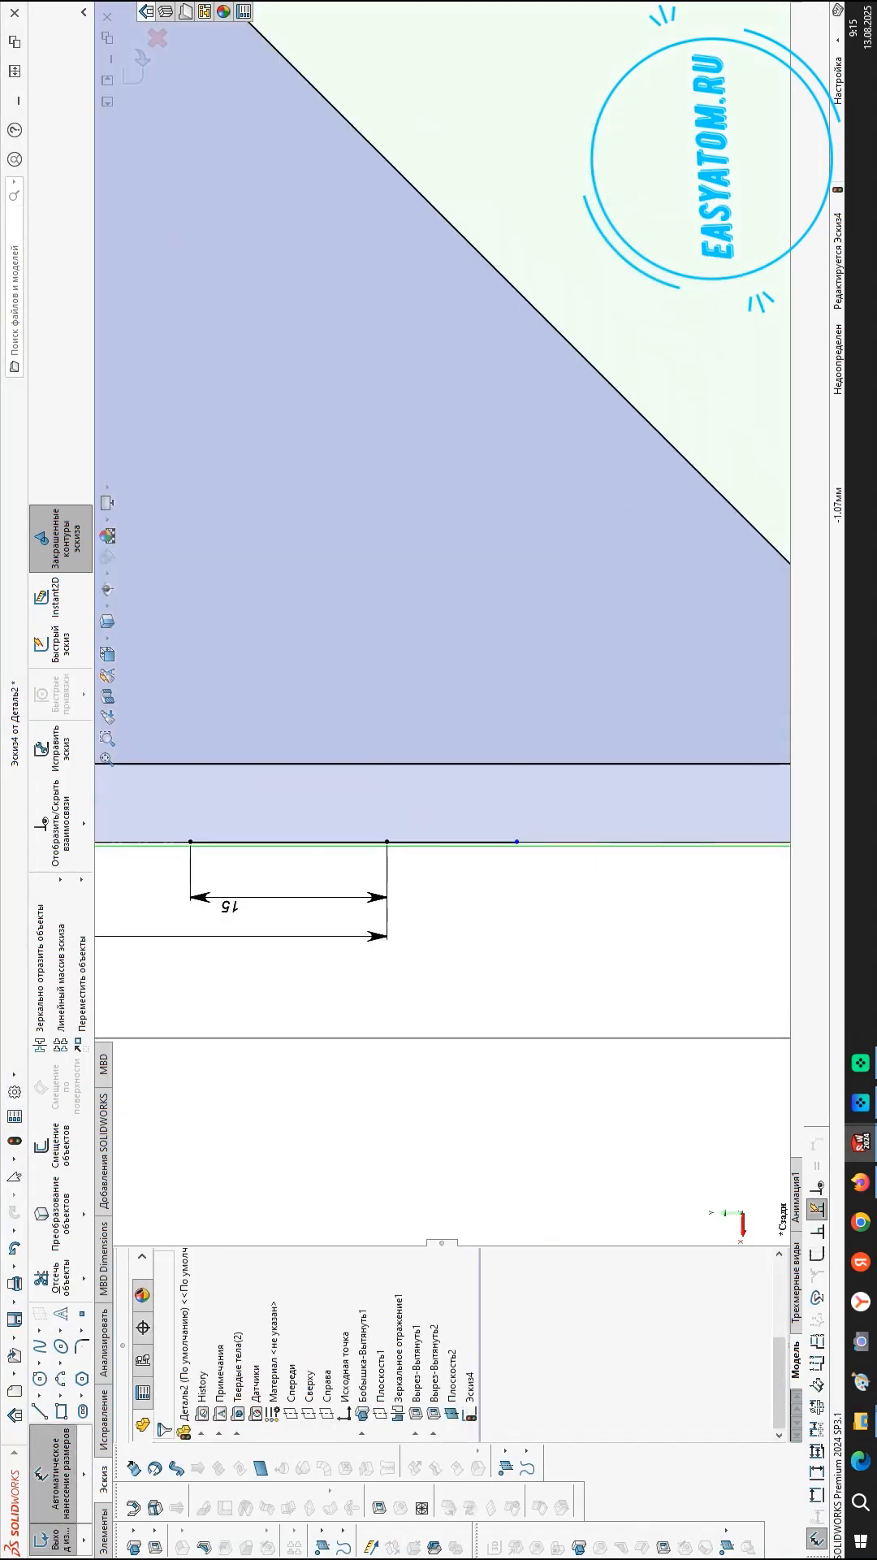
# - Extrude the triangular gusset rib between the legs and cut slot rectangles through each leg
pyautogui.click(58, 1301)
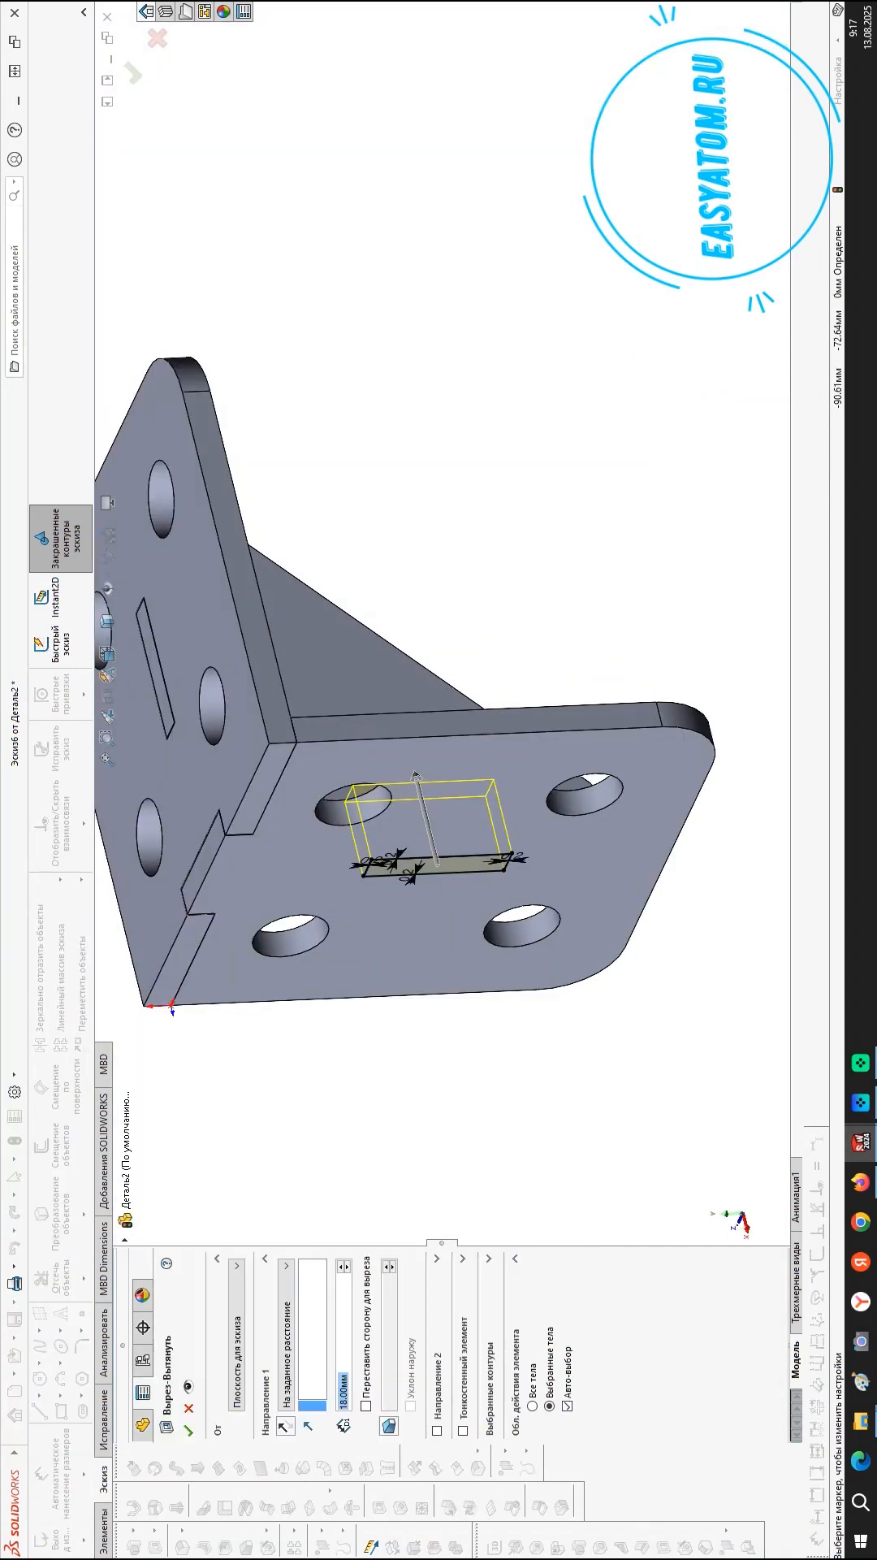
pyautogui.click(165, 1451)
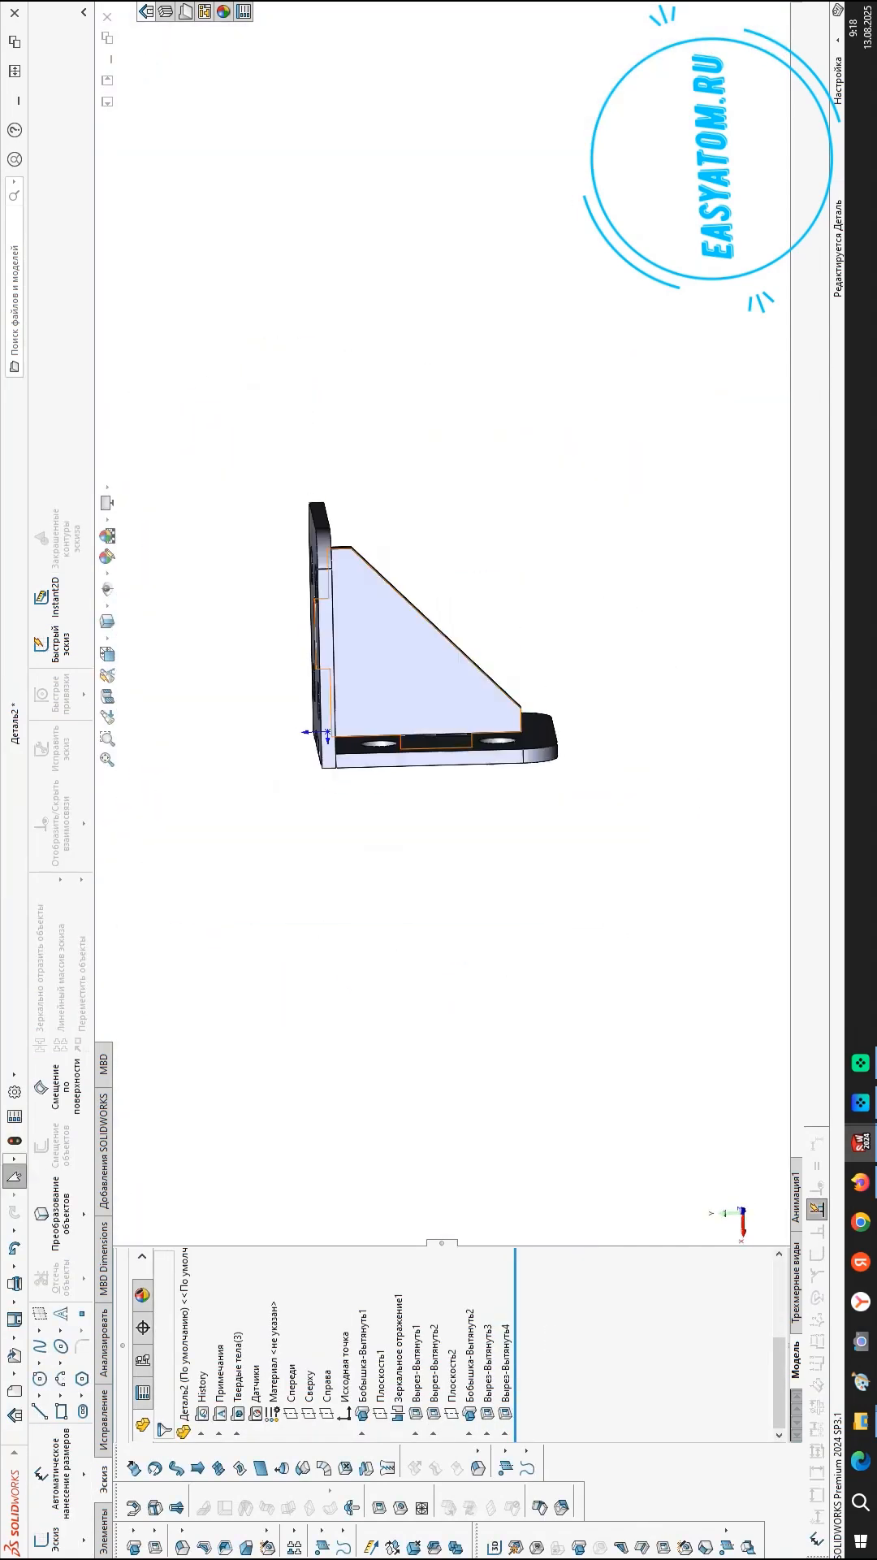